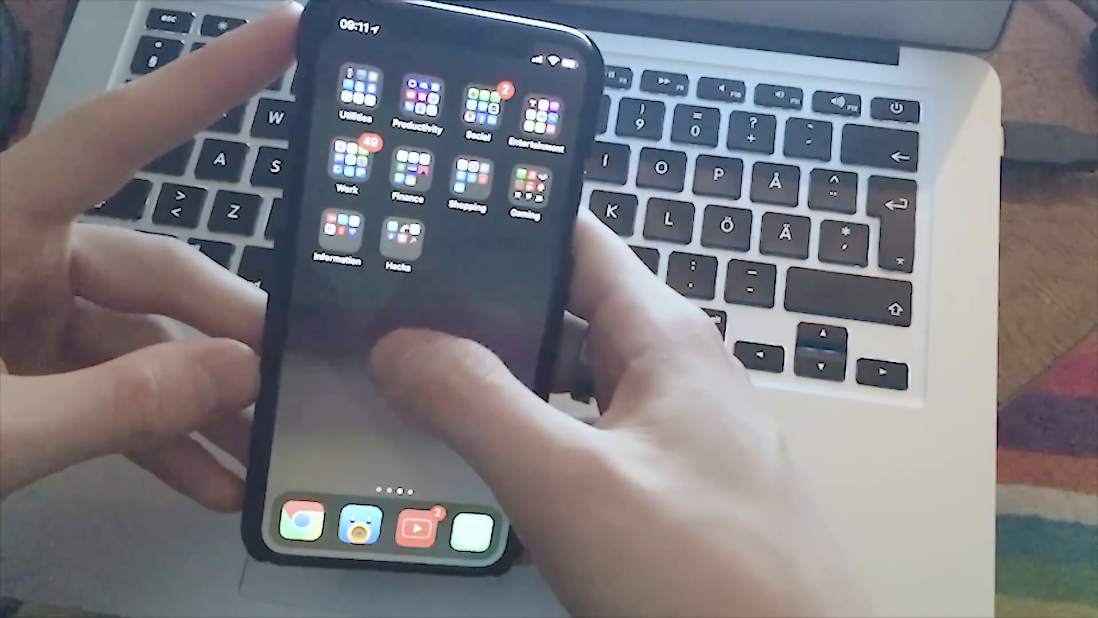
- Launch Zip Extractor from the Productivity folder and scroll its list of tweak folders
left_click(399, 241)
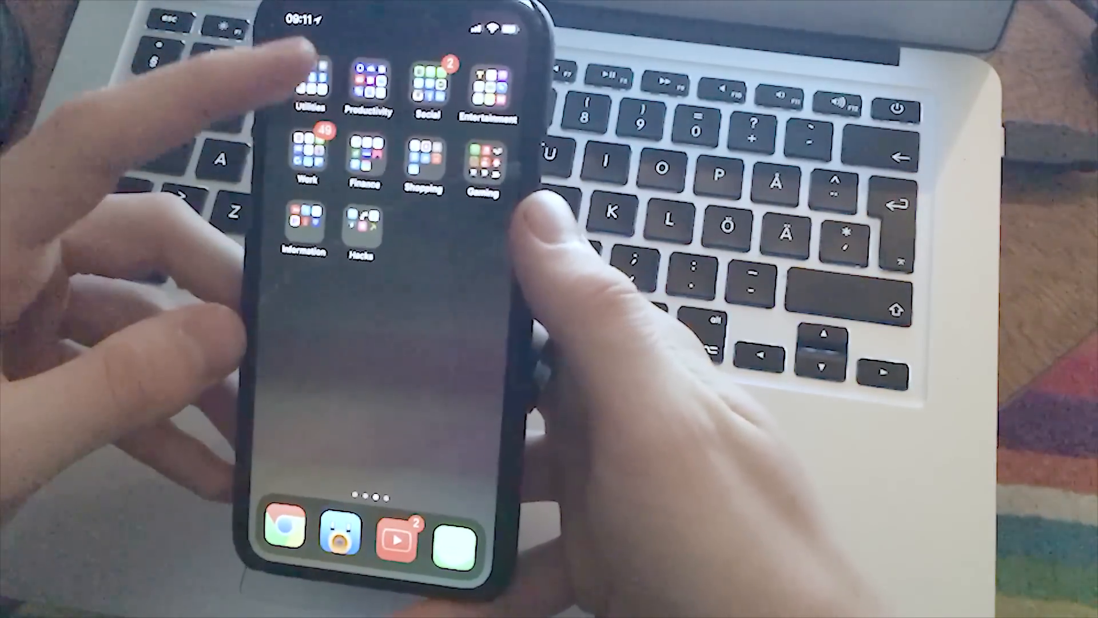
left_click(310, 83)
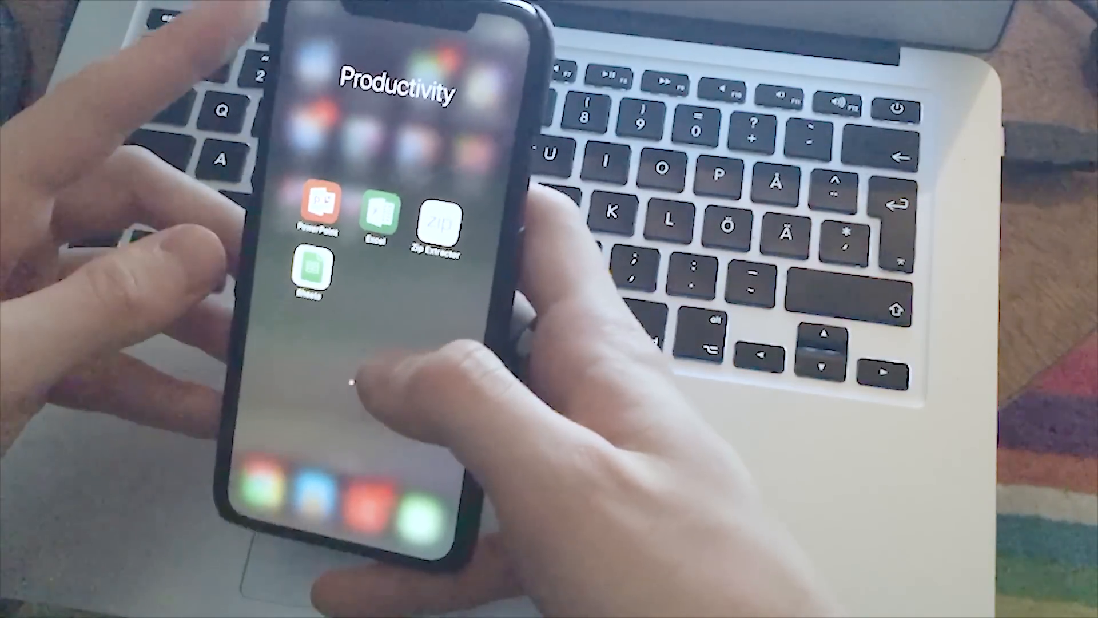
left_click(436, 221)
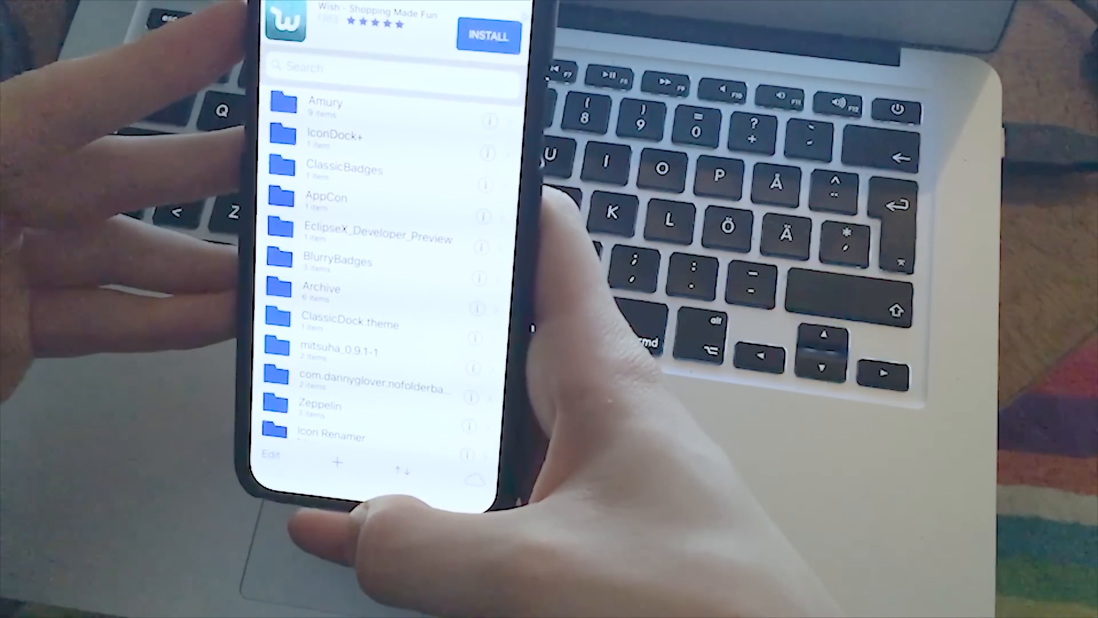
scroll("down", 3)
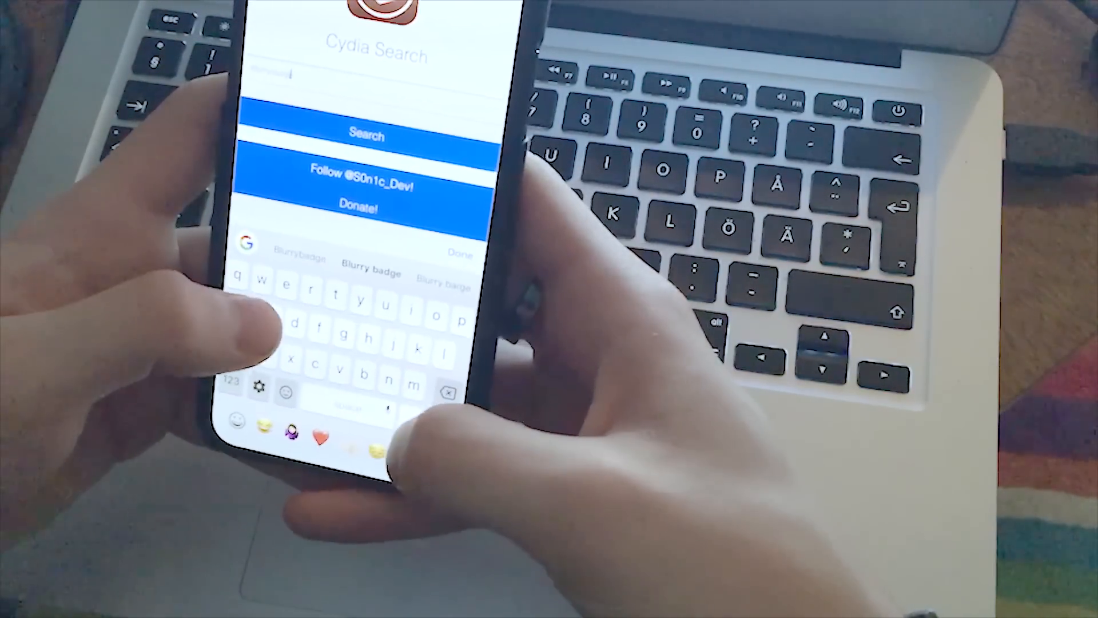
- Search Cydia for BlurryBadges and request its blurrybadges_1.1.deb download
left_click(461, 253)
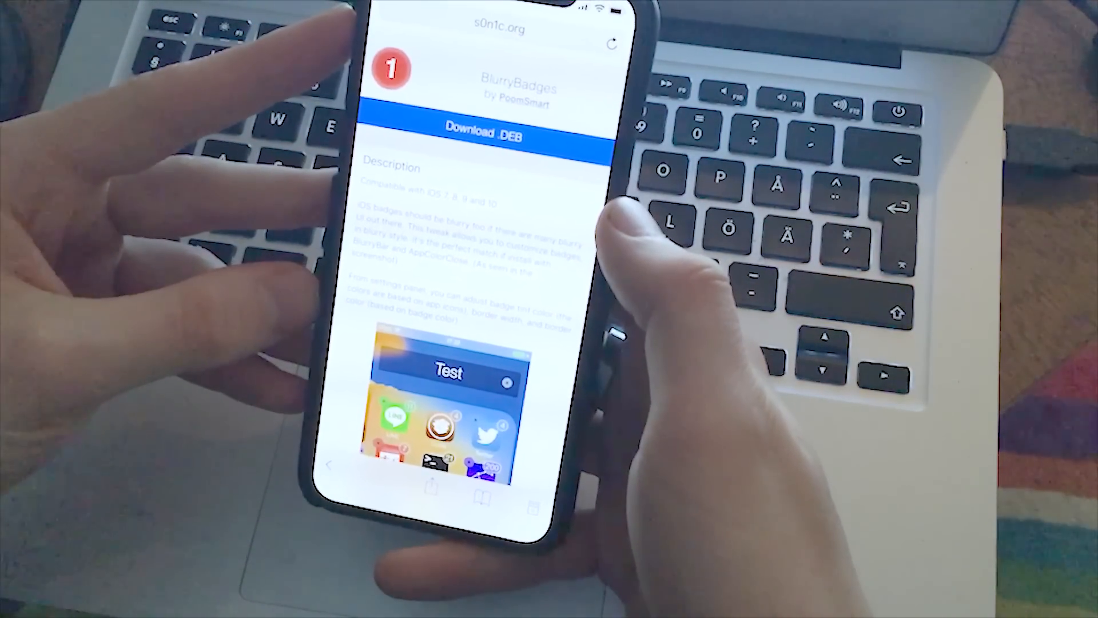
left_click(474, 134)
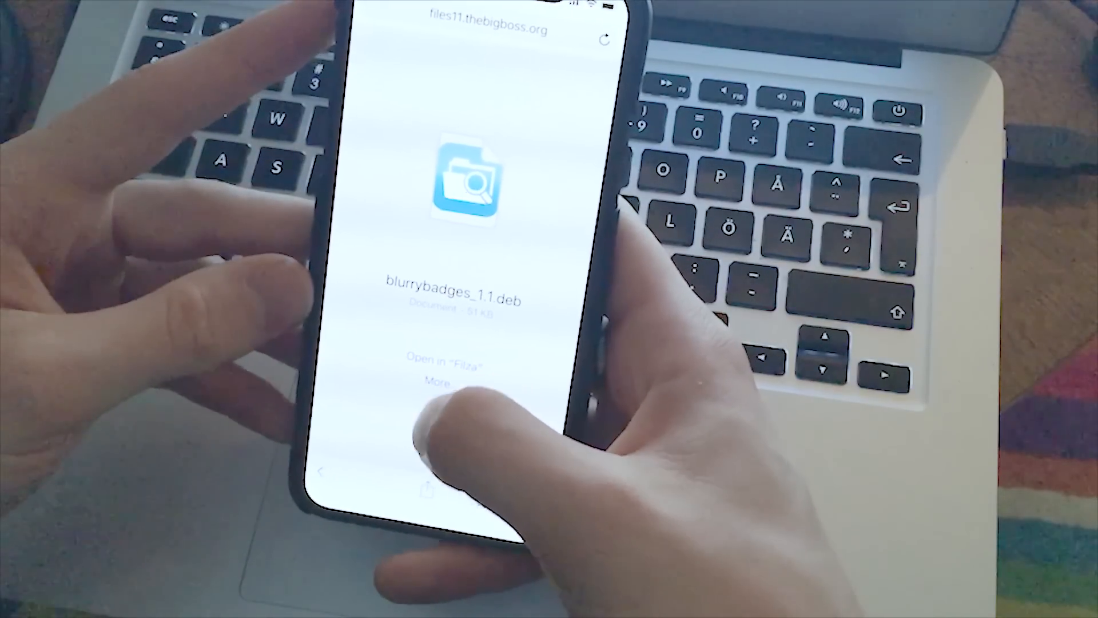
- Send blurrybadges_1.1.deb from Safari to another app via More…
left_click(434, 382)
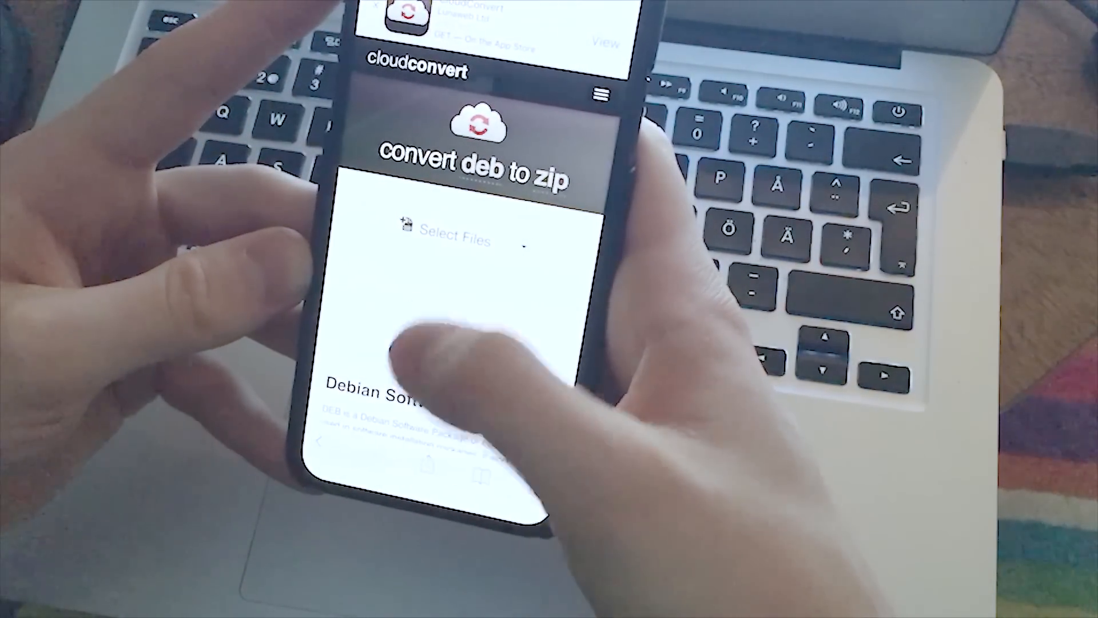
- Convert blurrybadges_1.1.deb to zip on CloudConvert and download the finished file
left_click(455, 233)
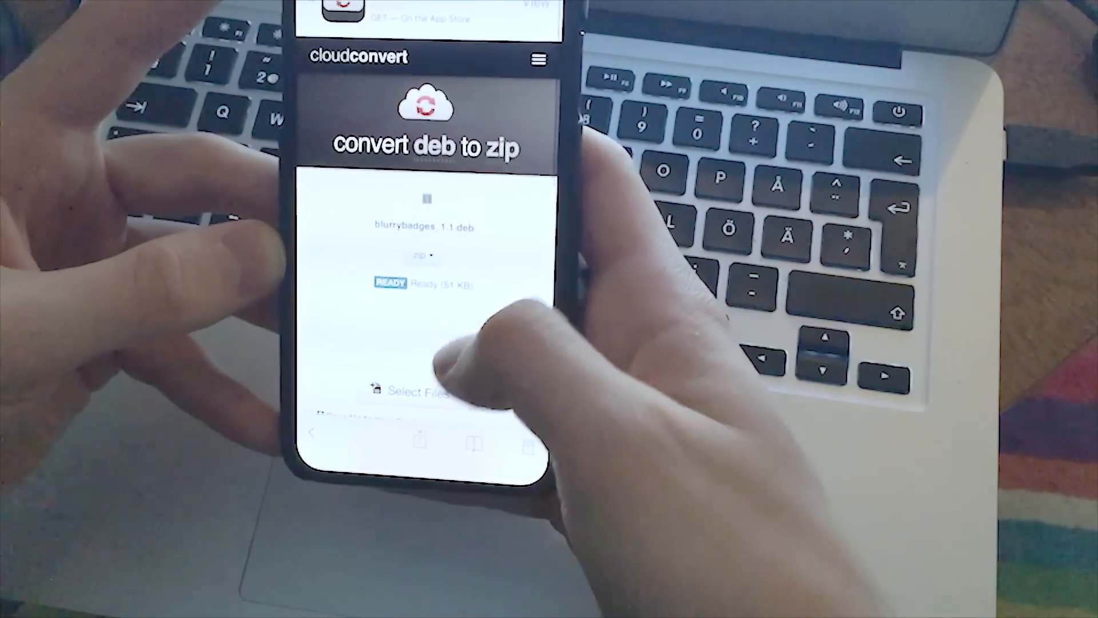
scroll("down", 3)
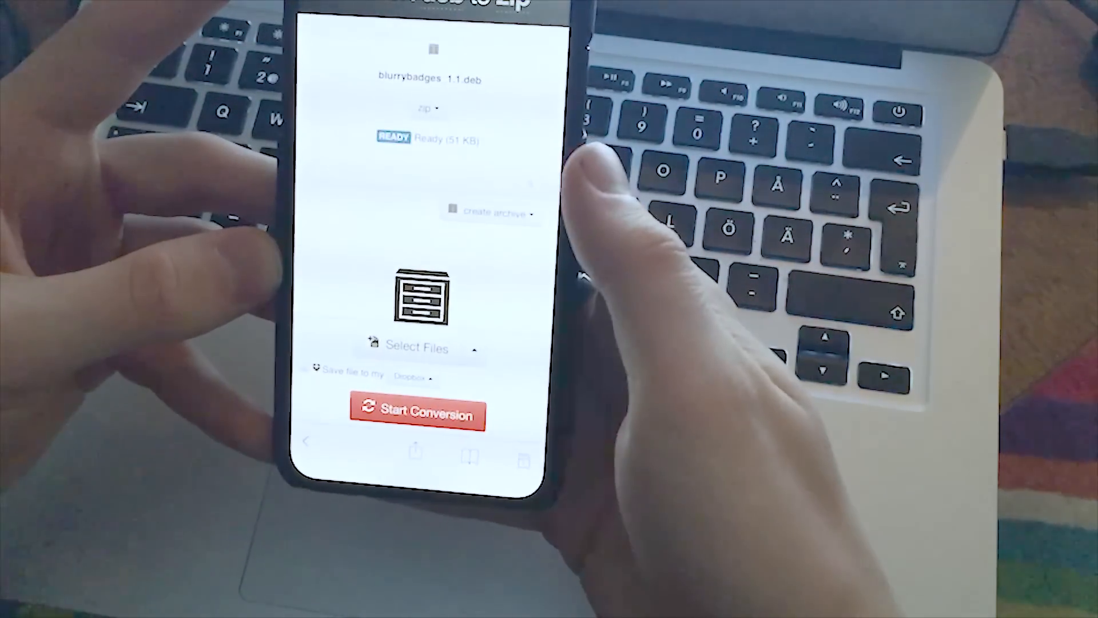
left_click(417, 410)
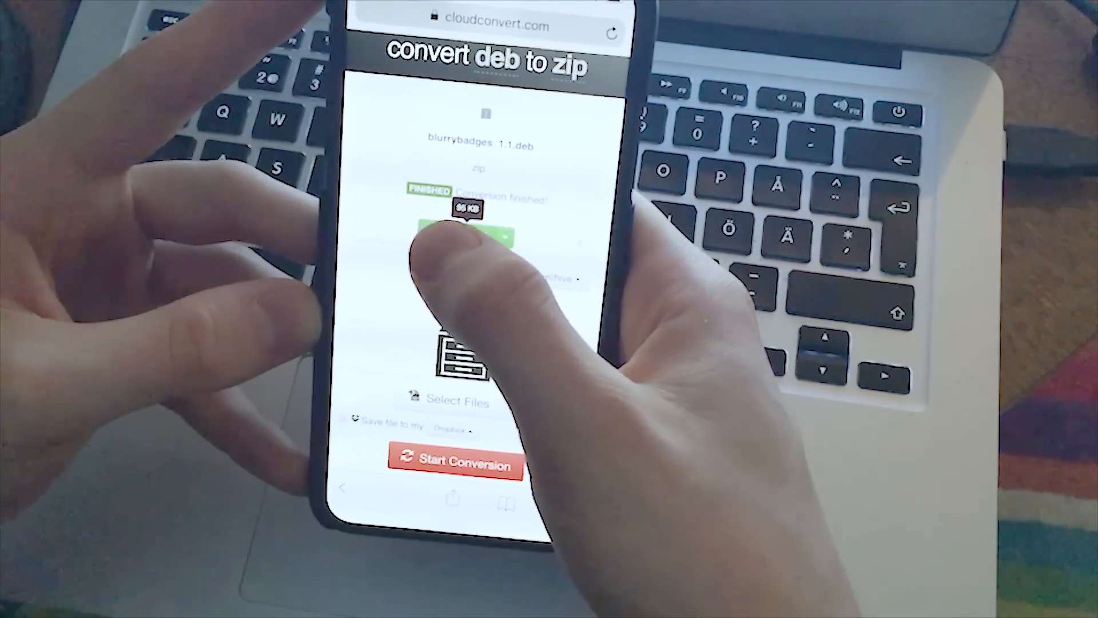
left_click(456, 231)
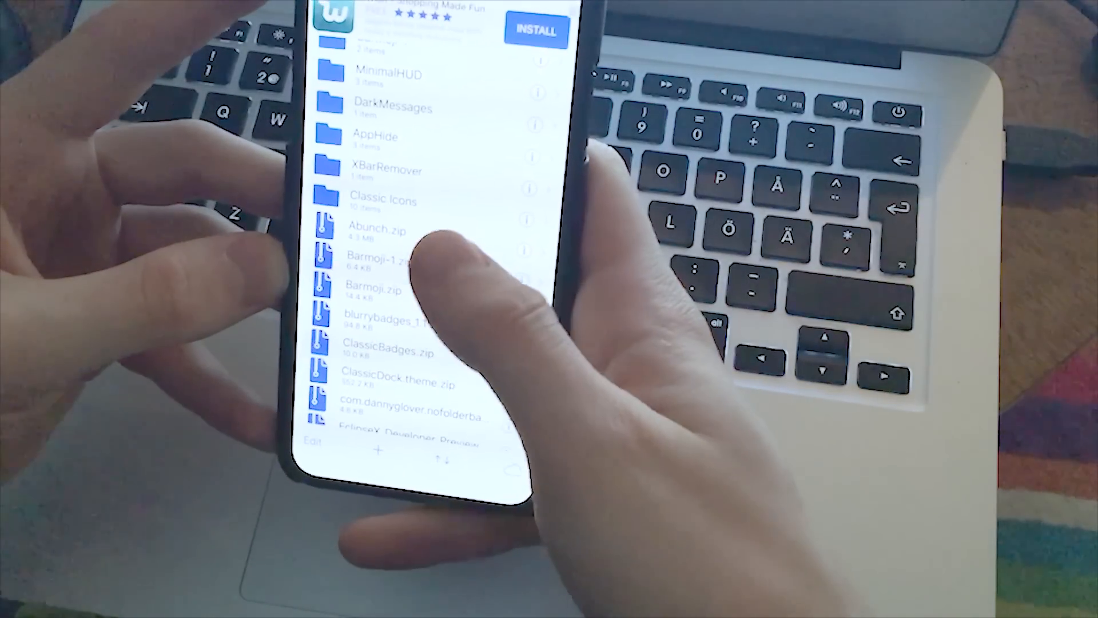
- Extract the blurrybadges zip and open the blurrybadges_1.1 folder with DEBIAN and Library
scroll("down", 3)
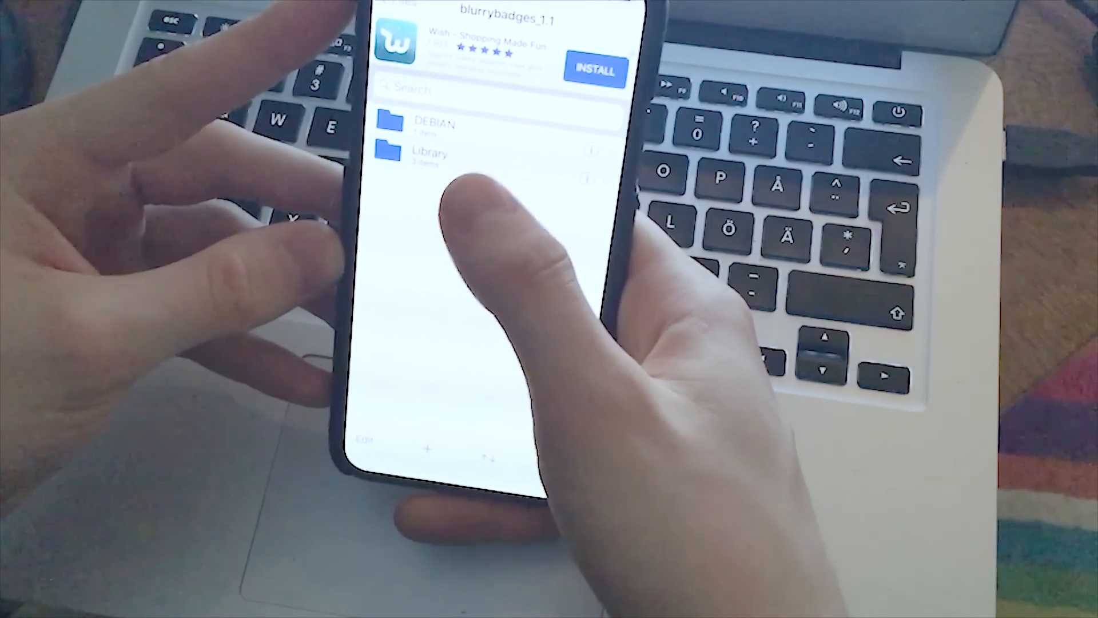
left_click(435, 125)
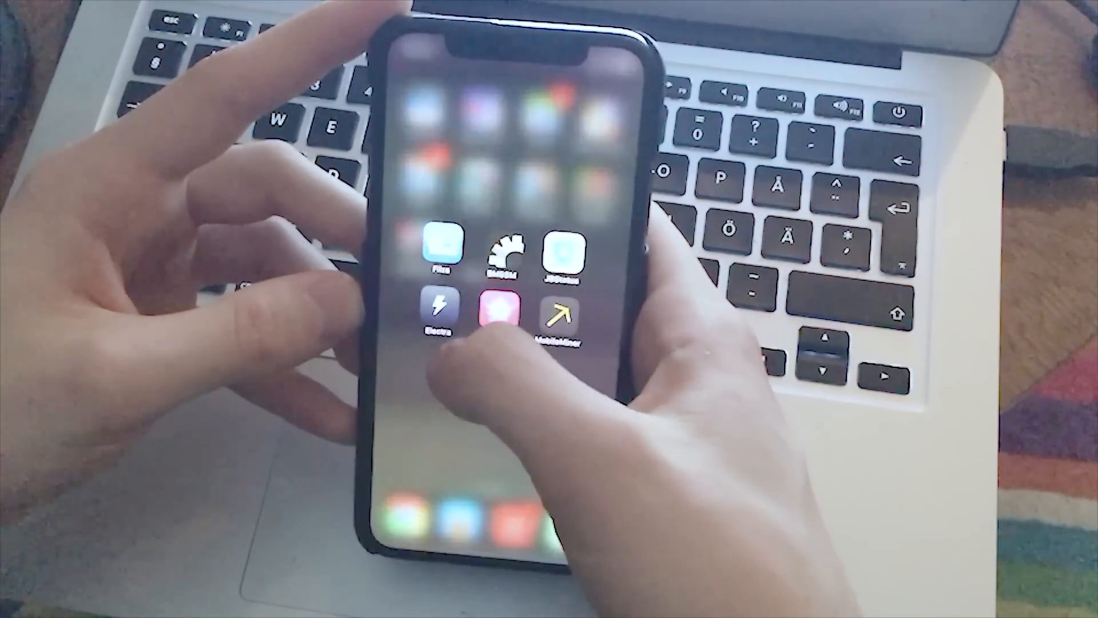
- Browse Documents > blurrybadges_1.1 > MobileSubstrate > DynamicLibraries and select the BackdropBadge files for copying
left_click(439, 242)
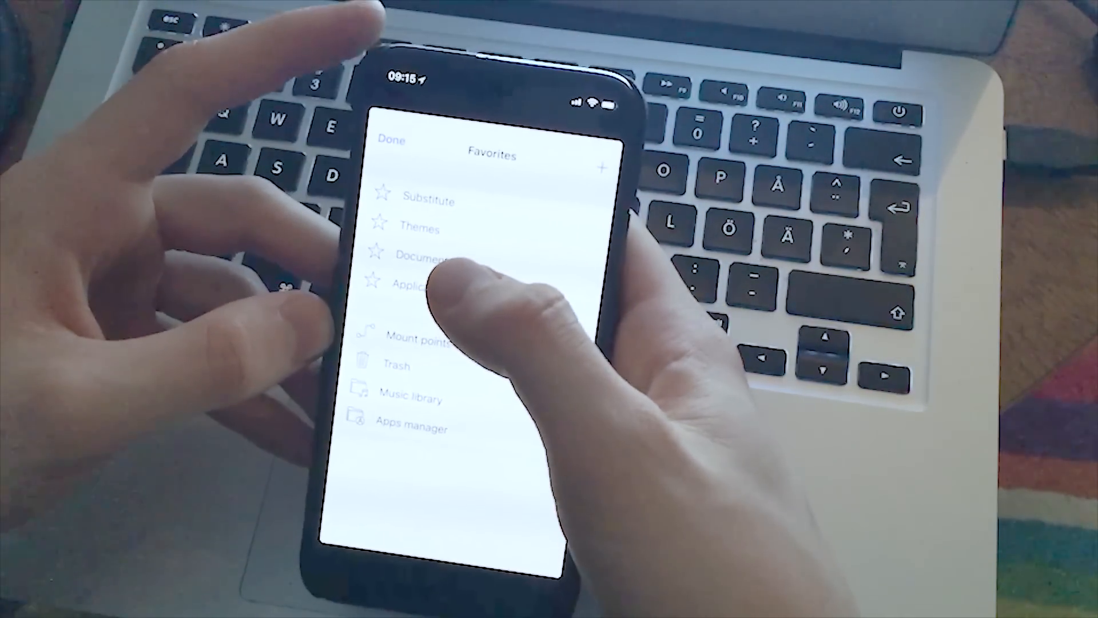
left_click(420, 254)
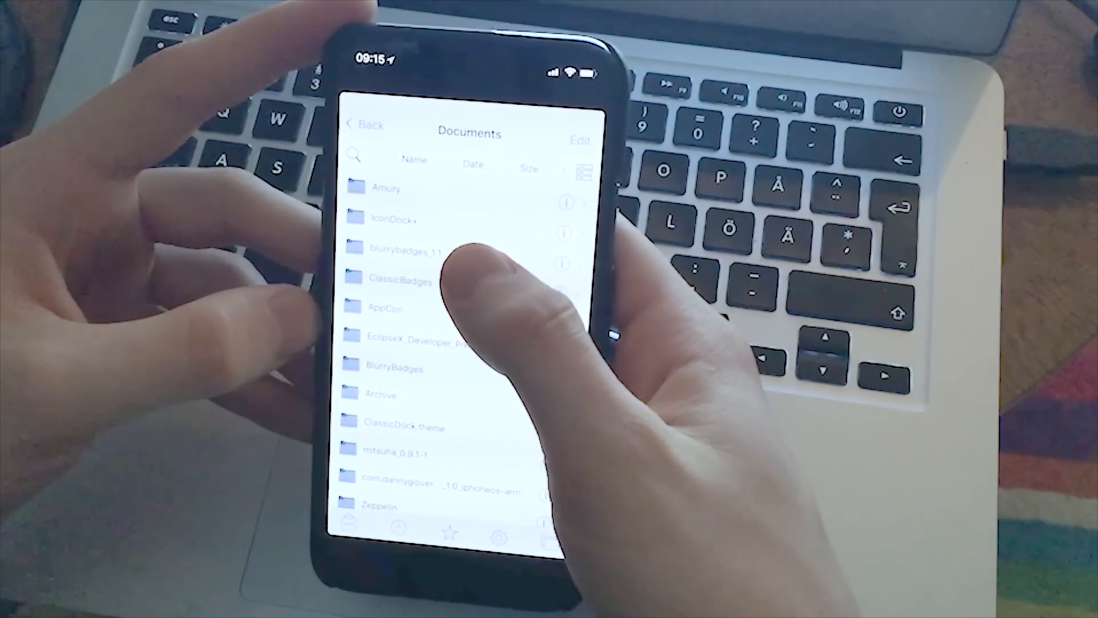
left_click(405, 250)
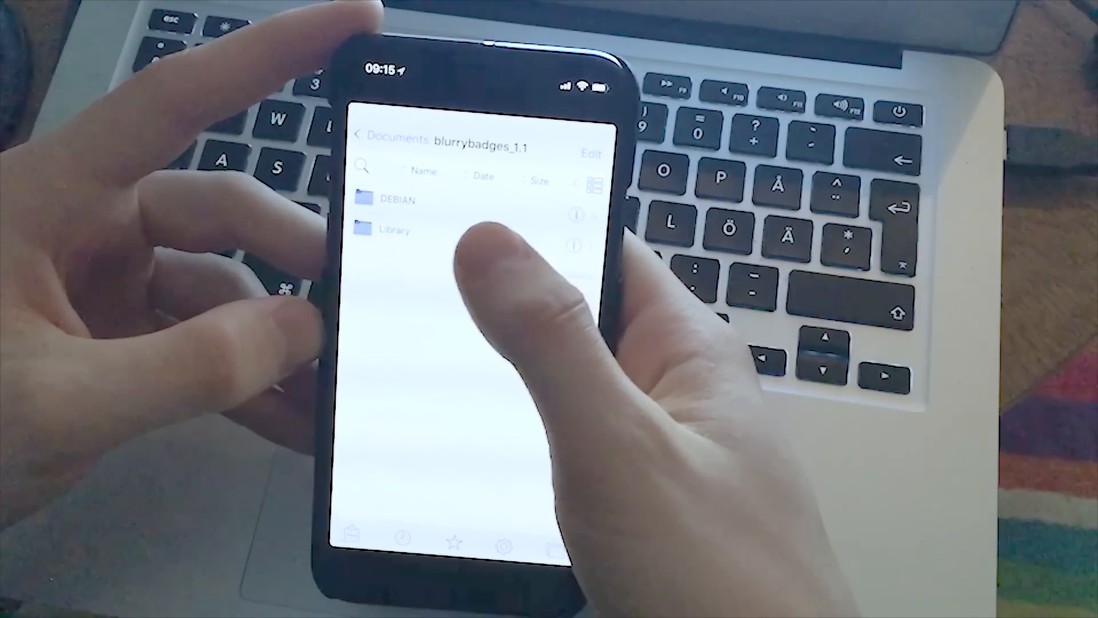
left_click(394, 230)
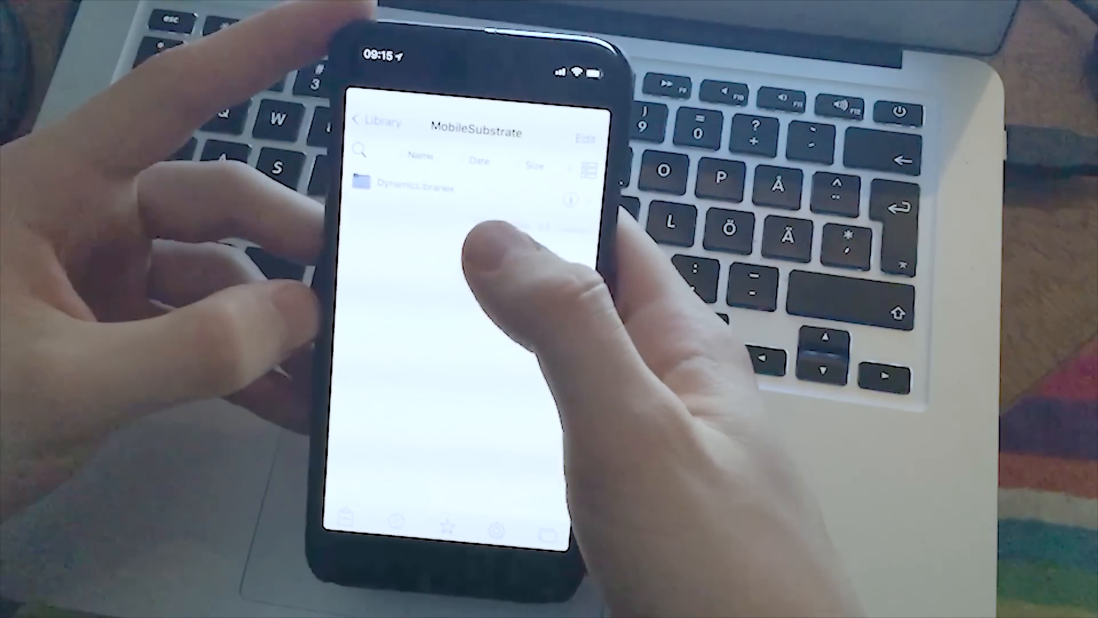
left_click(412, 186)
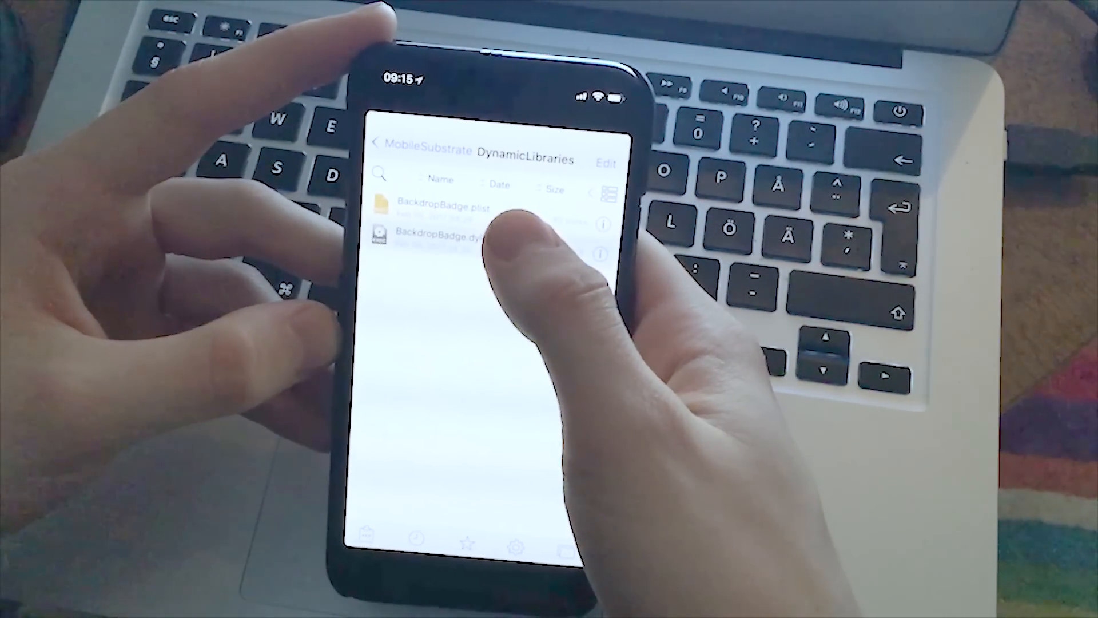
left_click(607, 163)
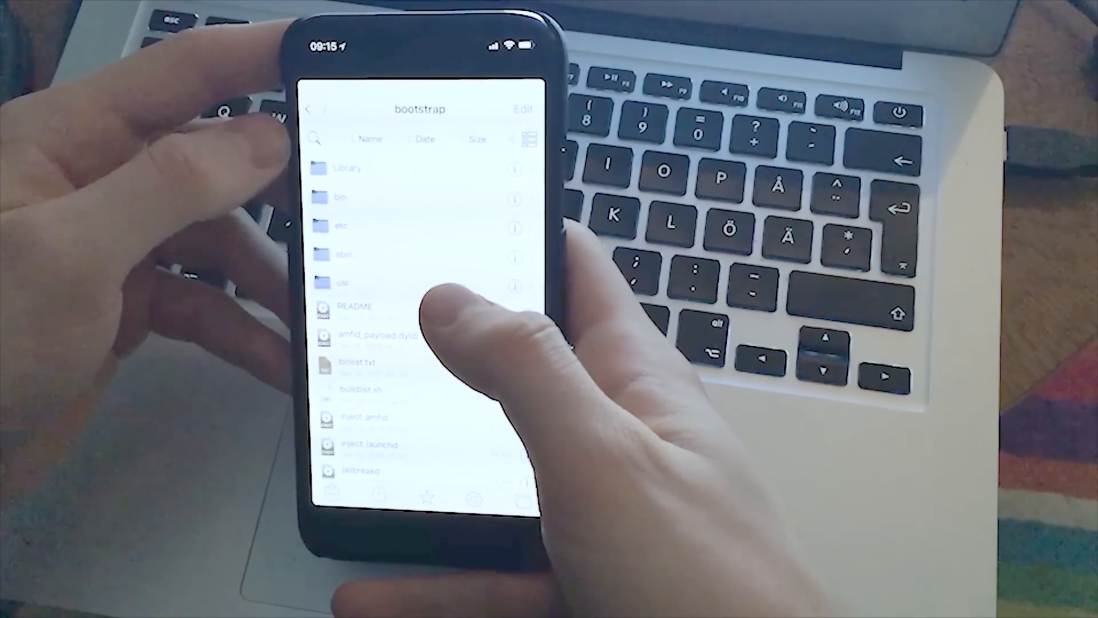
- Paste the BackdropBadge plist and dylib into bootstrap Library's SBInject, then return to DynamicLibraries
left_click(348, 169)
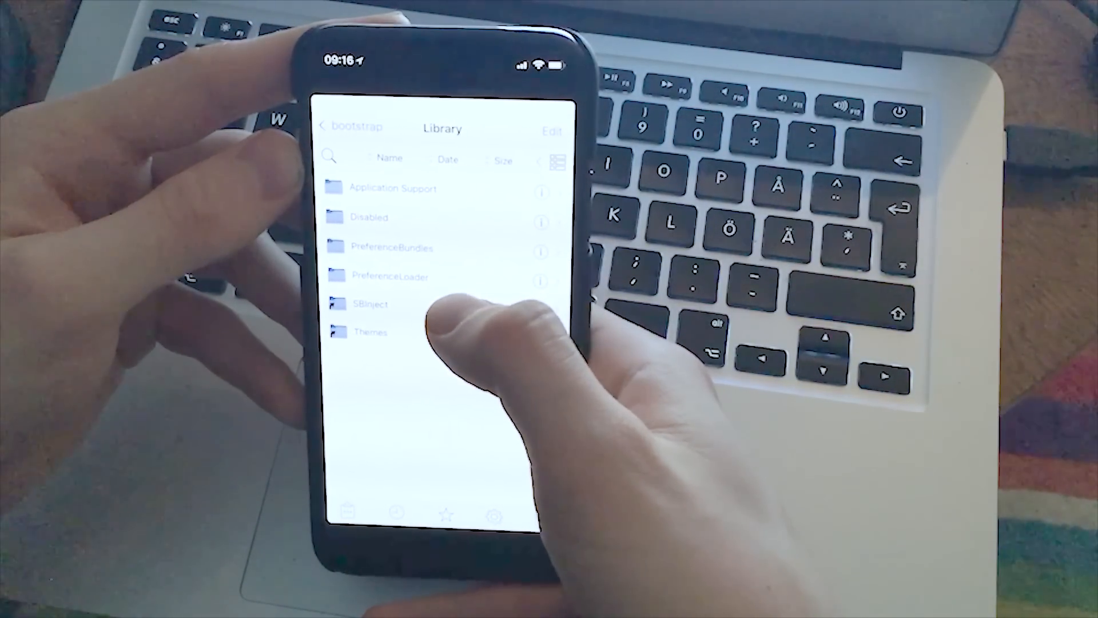
left_click(371, 303)
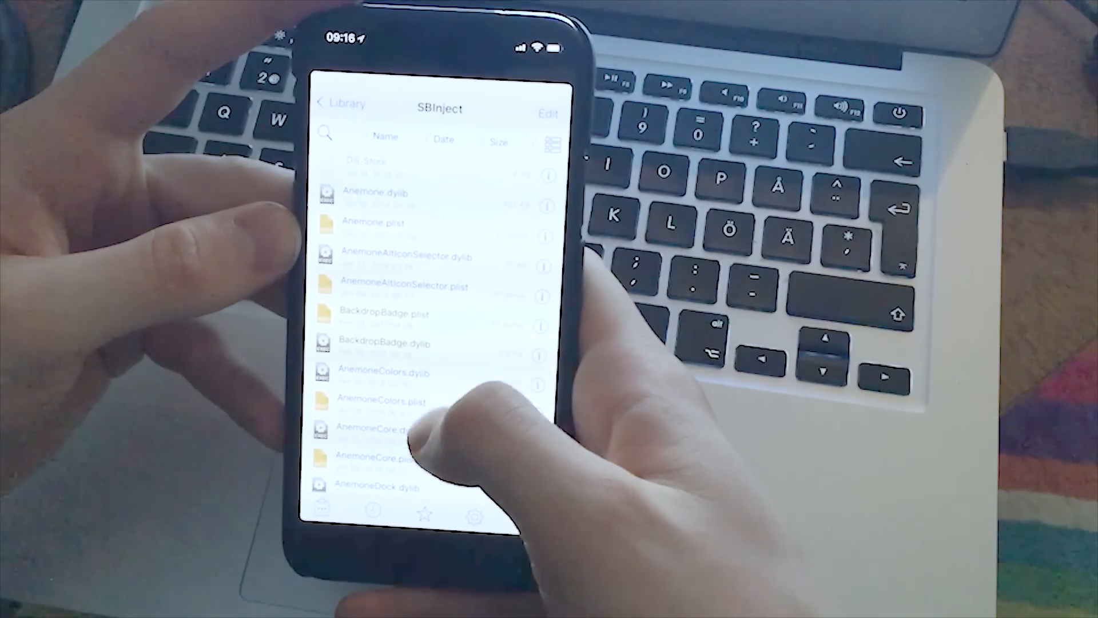
left_click(340, 104)
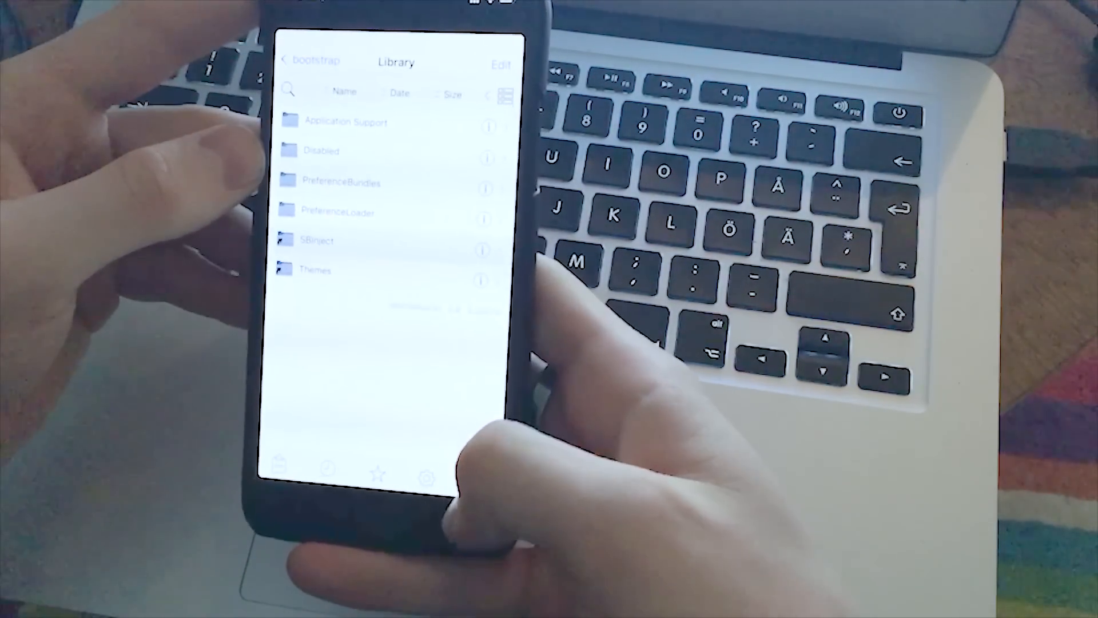
left_click(317, 239)
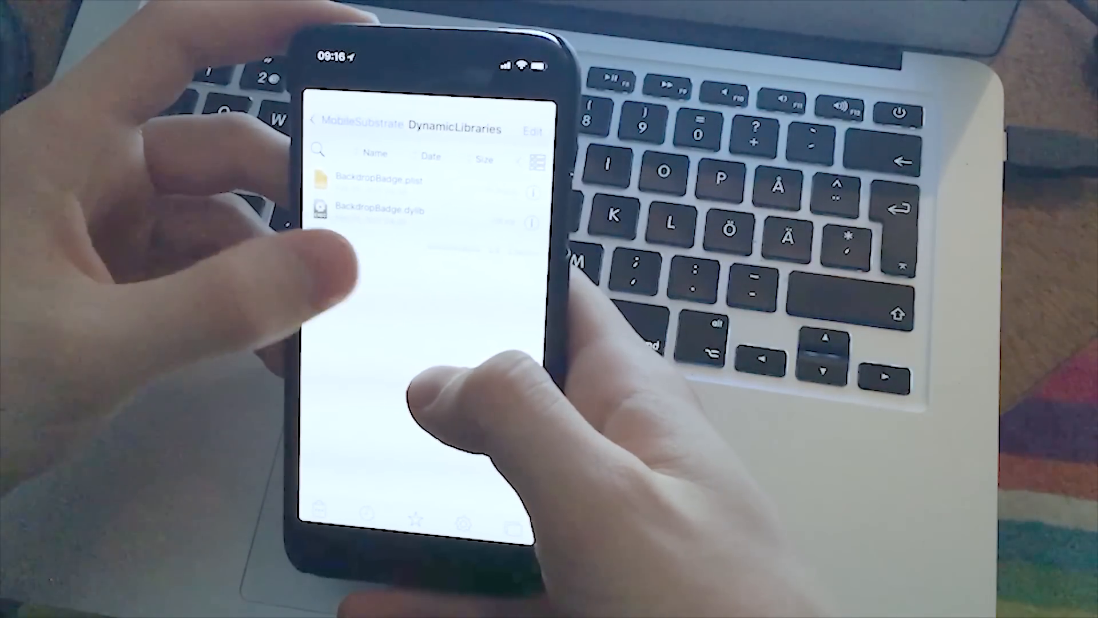
- Copy BackdropBadgePref.plist from the tweak's Preferences folder into bootstrap's PreferenceLoader
left_click(324, 120)
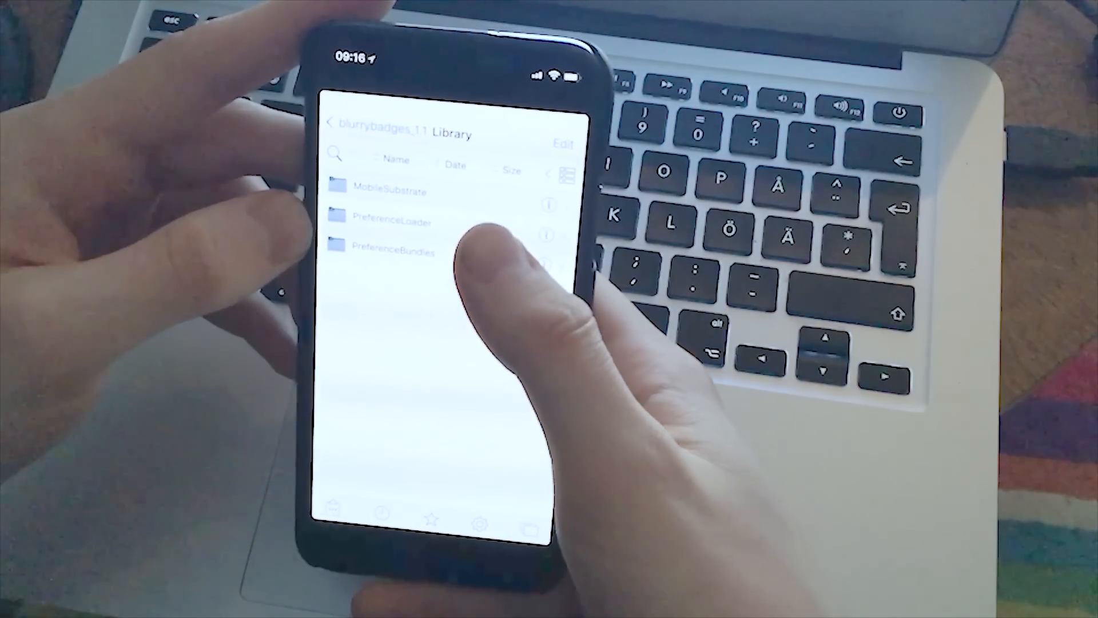
left_click(393, 222)
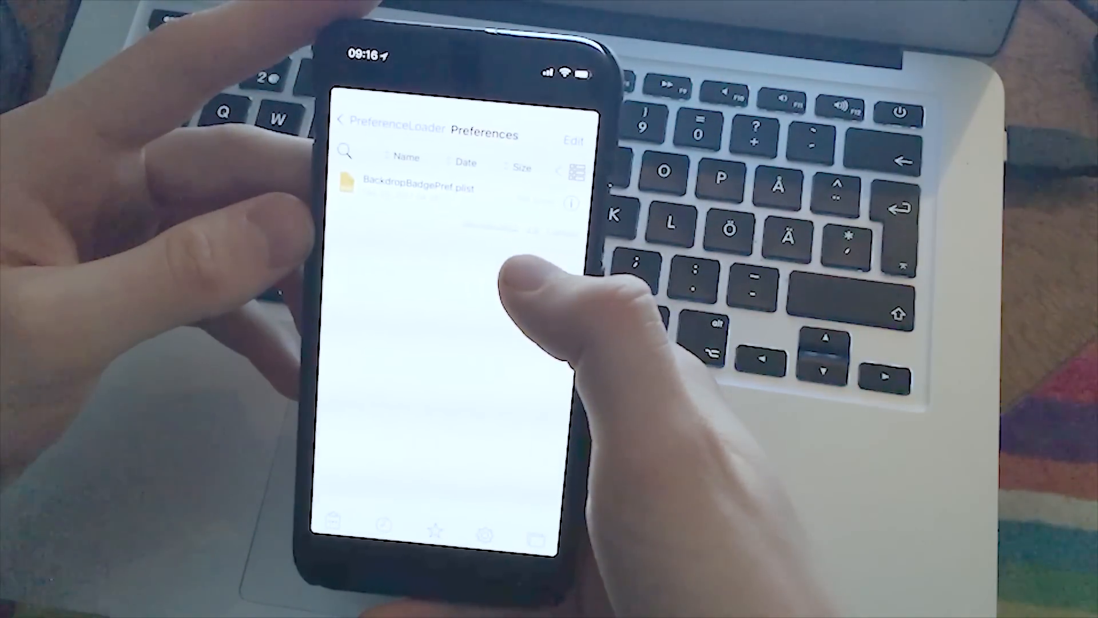
left_click(575, 140)
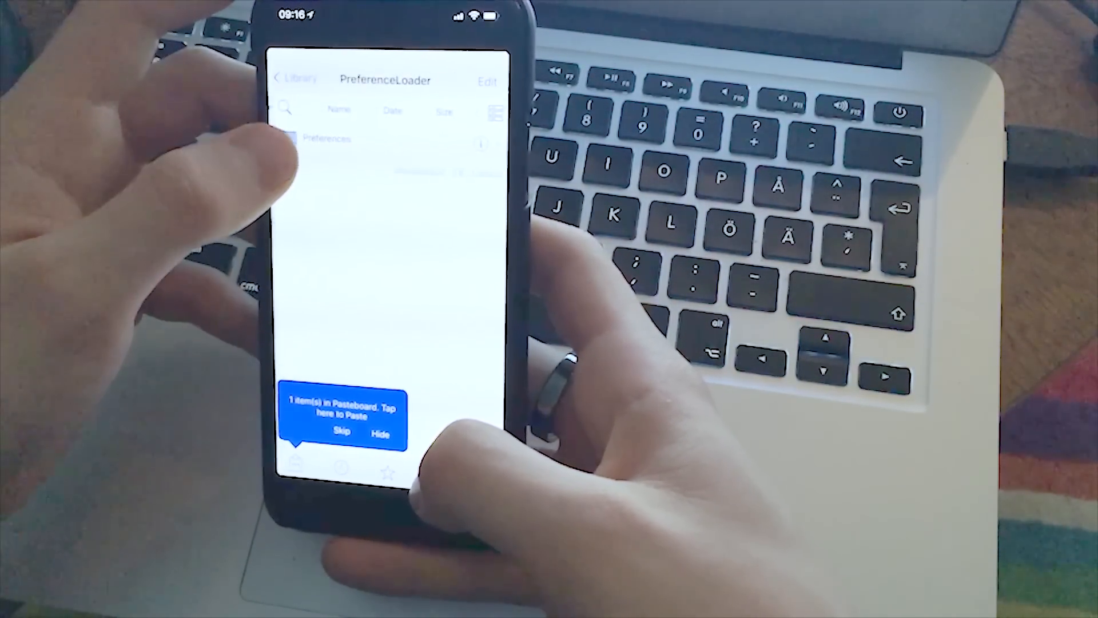
left_click(327, 139)
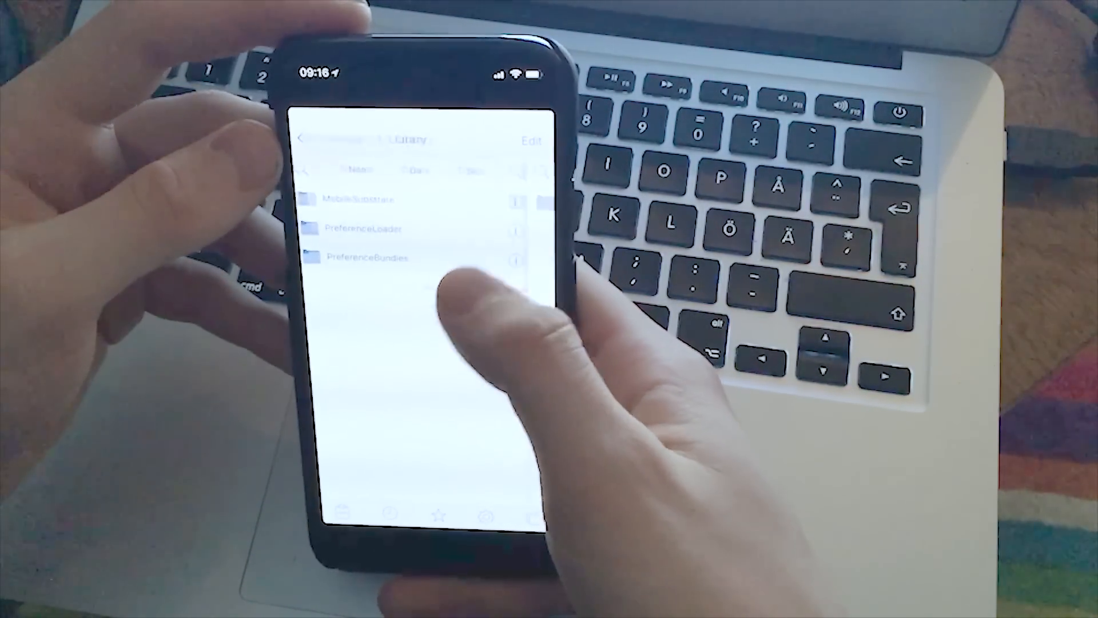
- Open the tweak's BackdropBadgePref.bundle in PreferenceBundles and return to the home screen
left_click(371, 257)
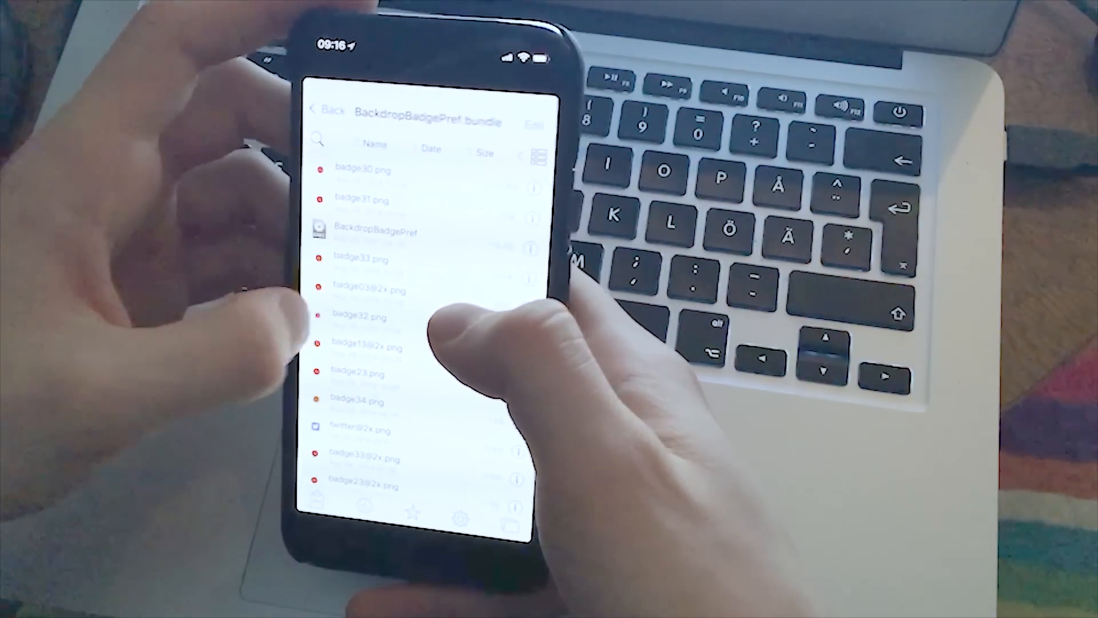
left_click(326, 109)
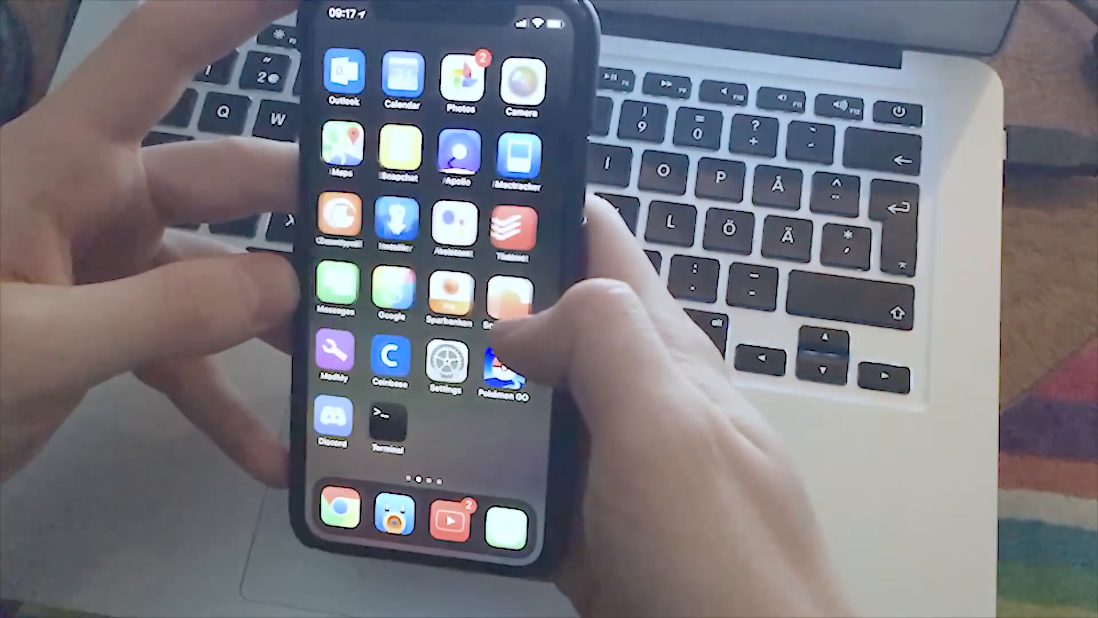
scroll("left", 3)
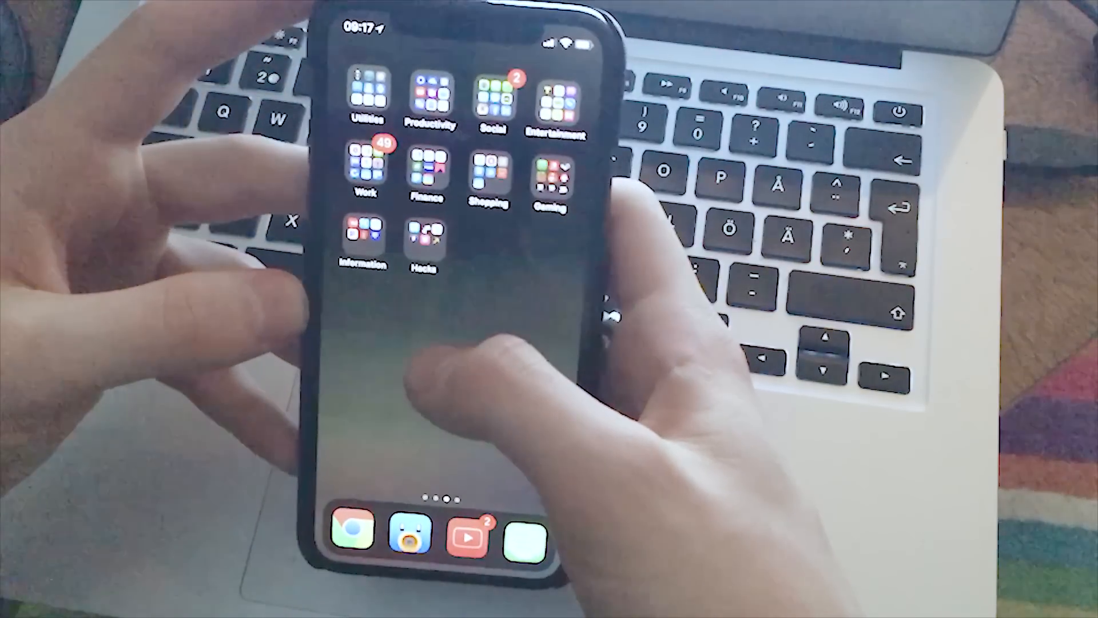
scroll("left", 3)
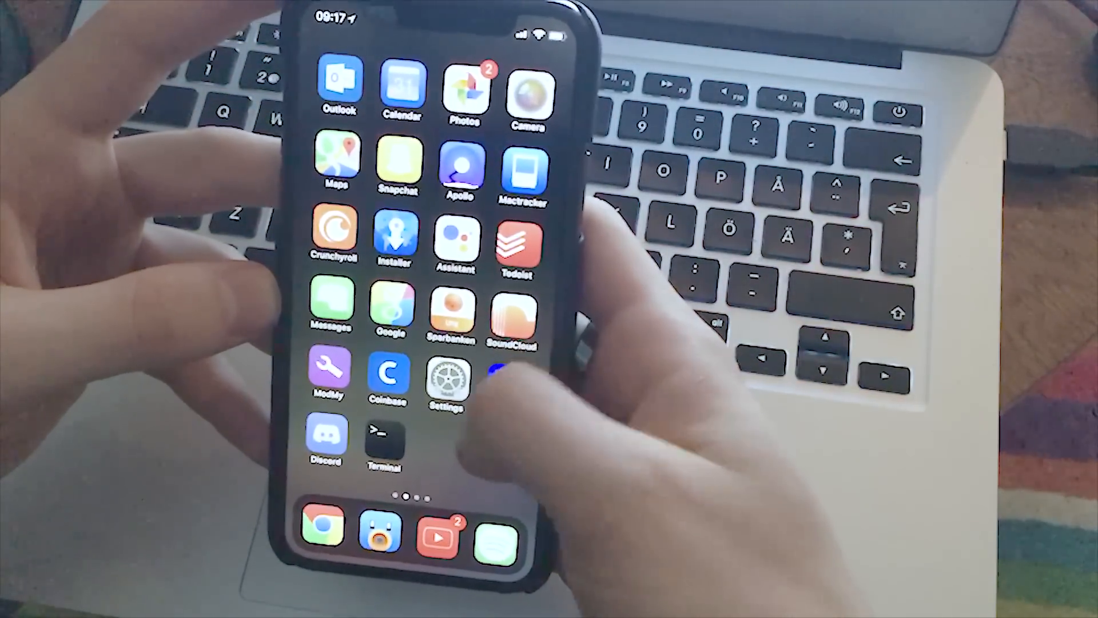
scroll("left", 3)
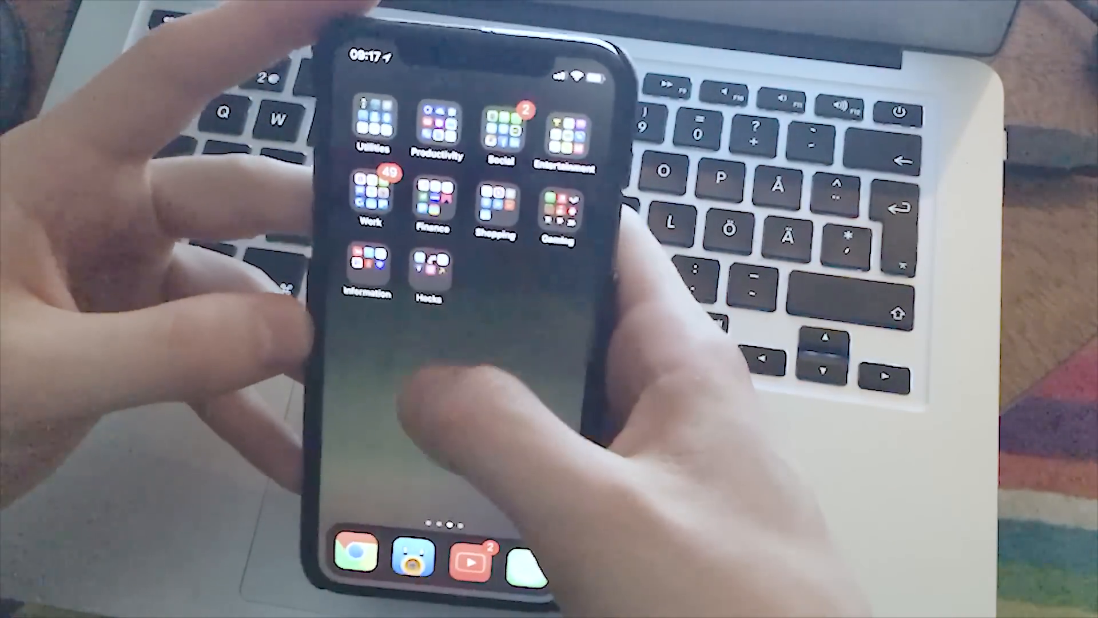